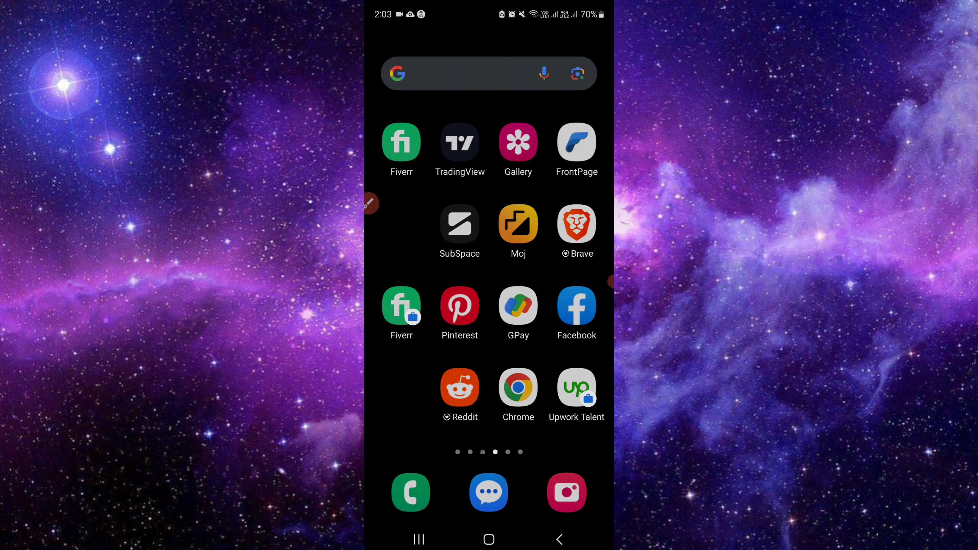
# - Search the launcher apps for 'waz' and bring up the Waze icon's options menu
pyautogui.click(461, 74)
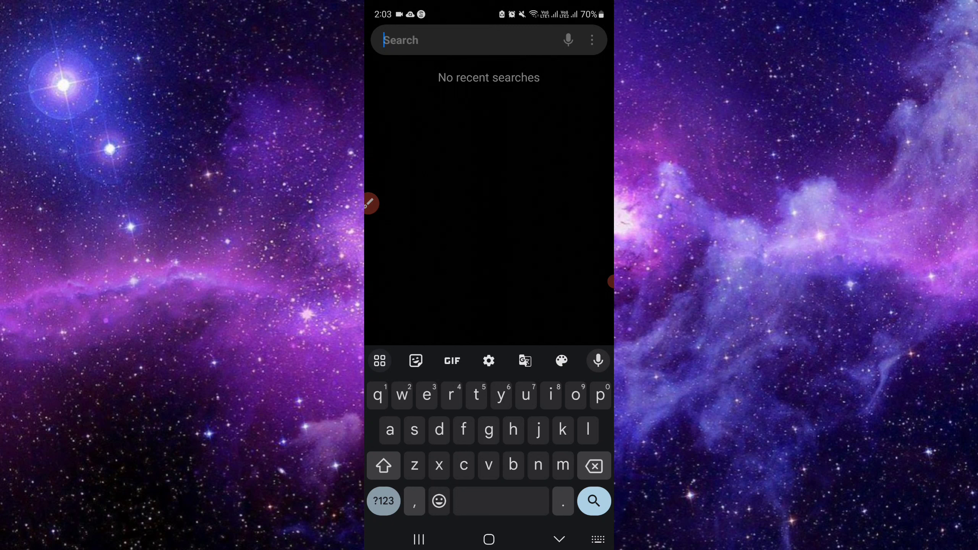
pyautogui.write('waz')
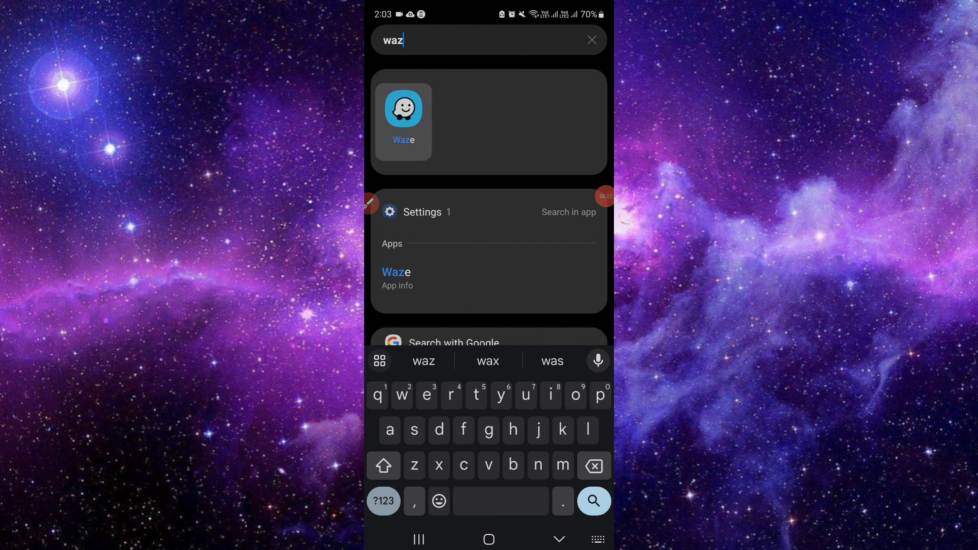
pyautogui.click(403, 109)
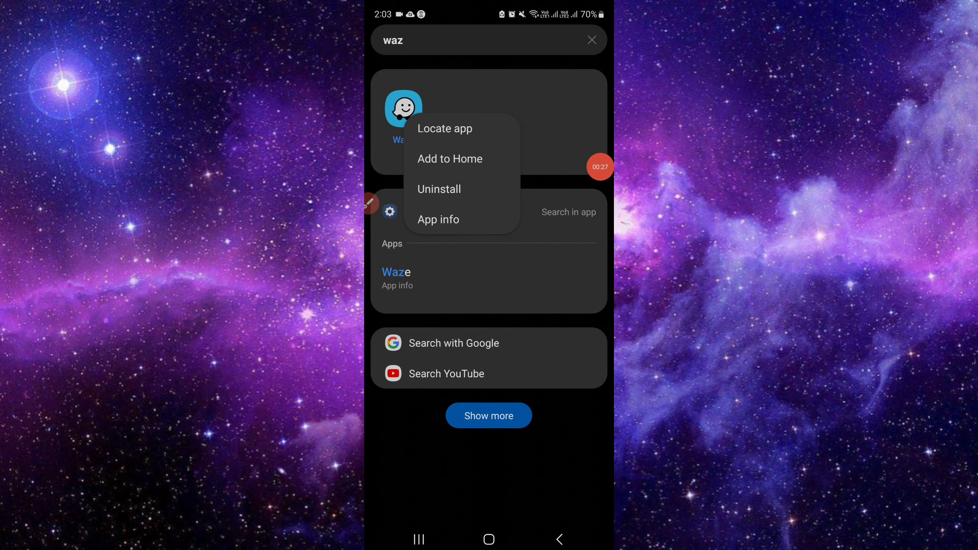
# - Open Waze's App info and enable 'Remove permissions if app is unused'
pyautogui.click(438, 219)
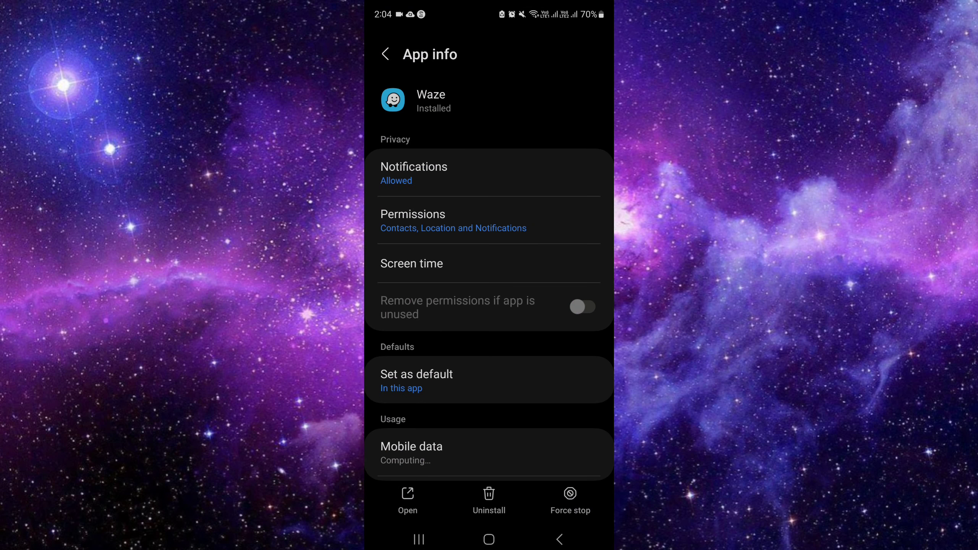
pyautogui.click(583, 307)
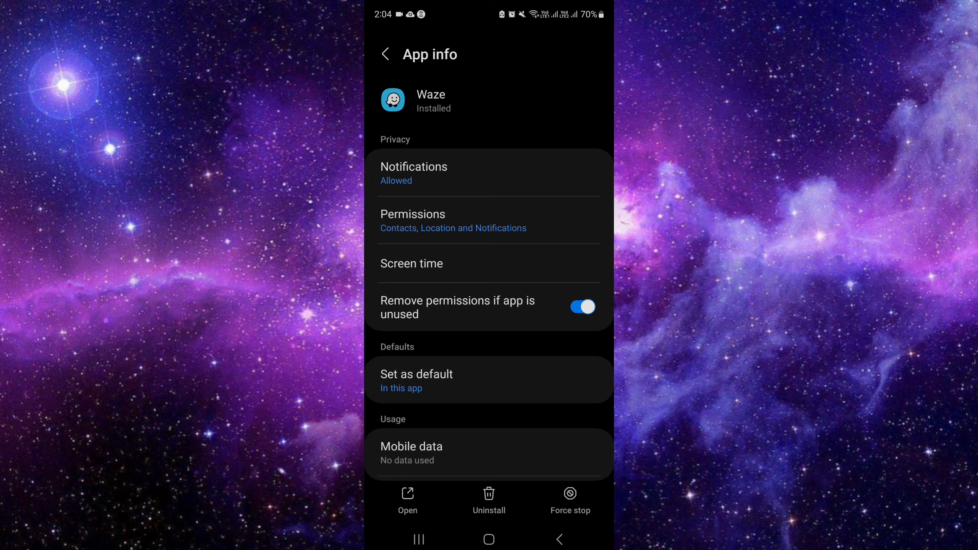
pyautogui.scroll(-3)
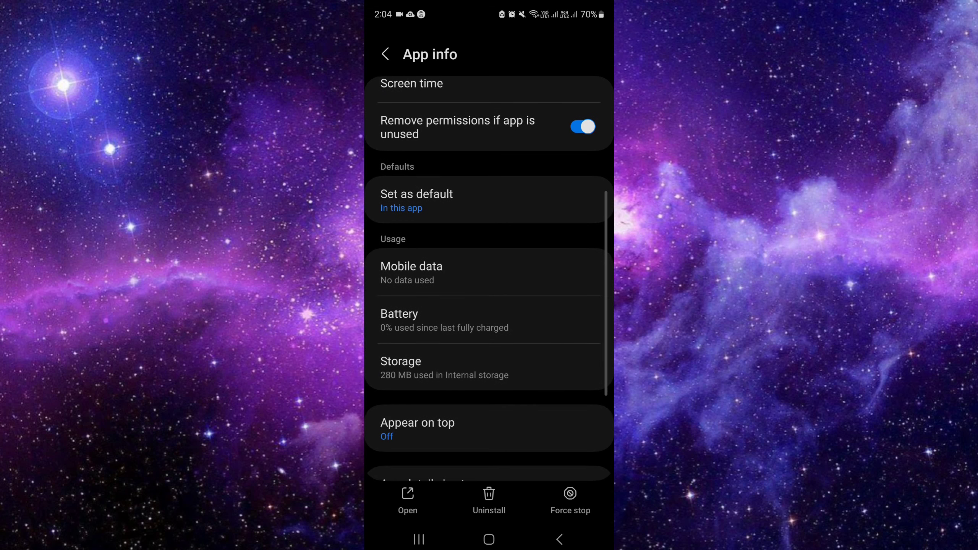
pyautogui.scroll(-3)
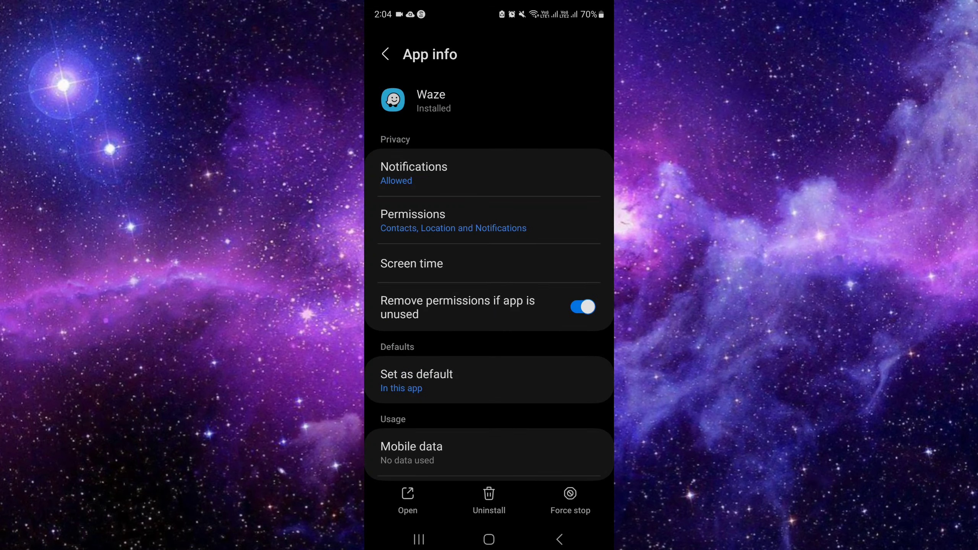
# - Turn off Allow notifications for Waze, then return to its App info page
pyautogui.click(413, 173)
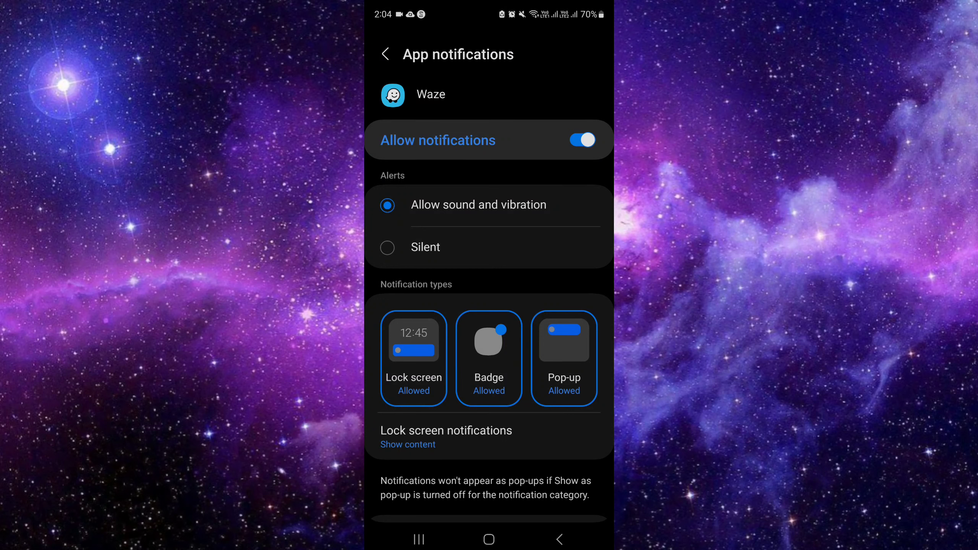
pyautogui.click(581, 140)
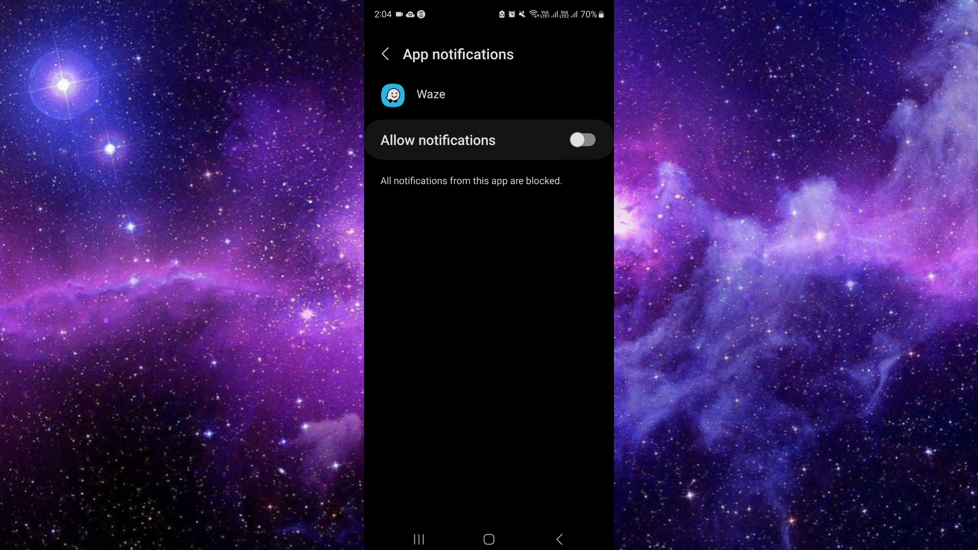
pyautogui.click(558, 538)
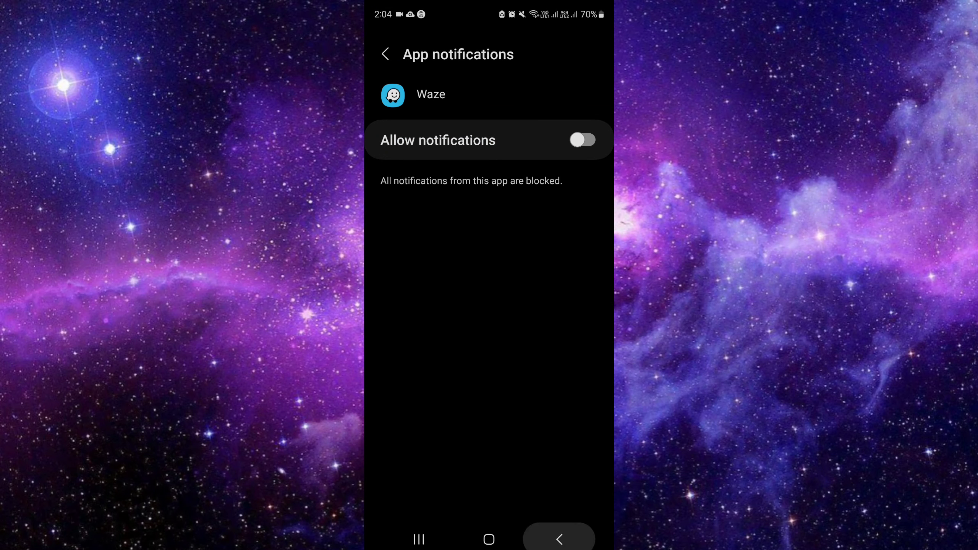
pyautogui.click(386, 54)
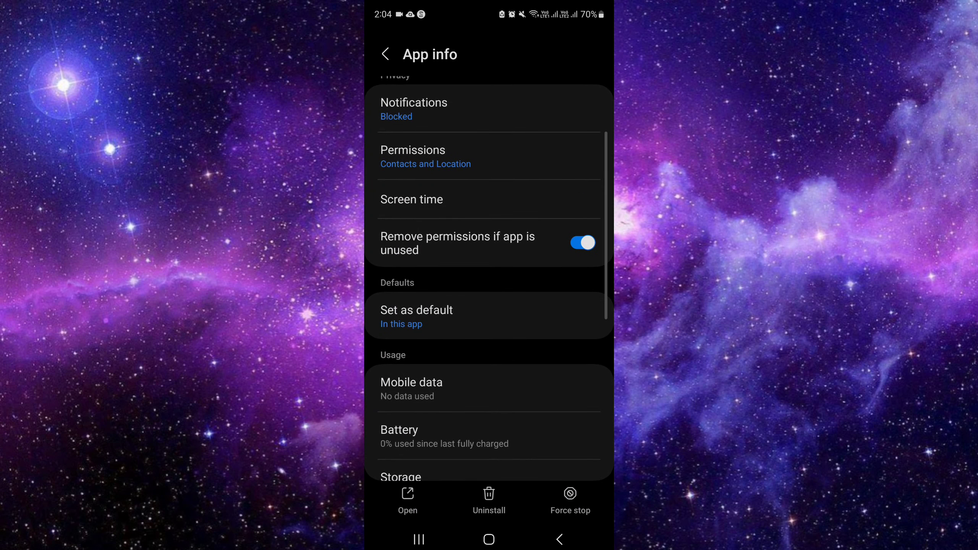
# - Force stop Waze, confirm with OK, then bring up the uninstall confirmation dialog
pyautogui.scroll(-3)
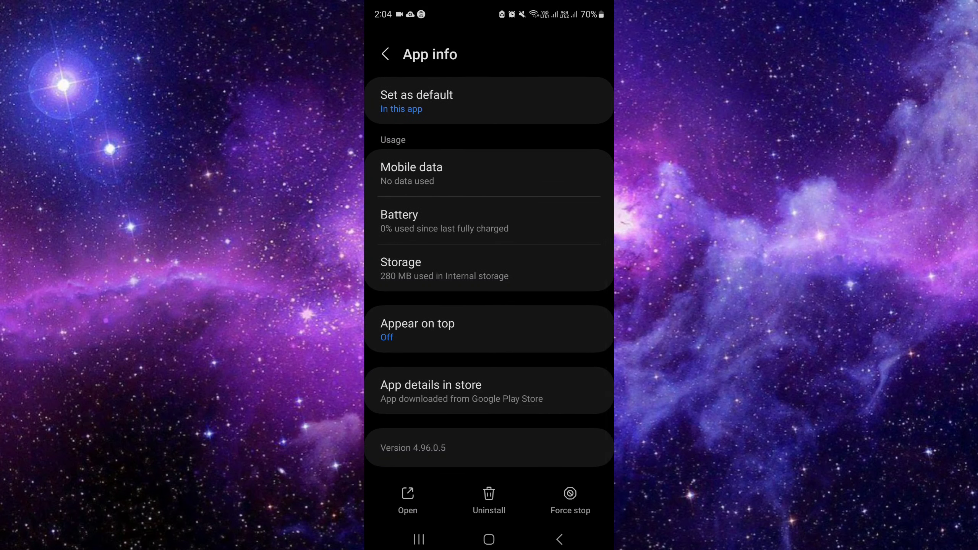
pyautogui.click(569, 499)
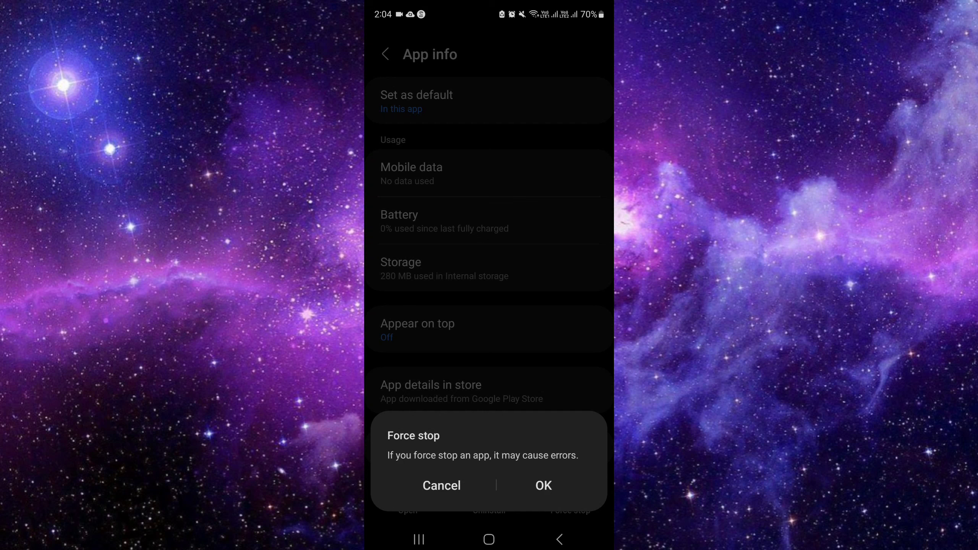
pyautogui.click(441, 485)
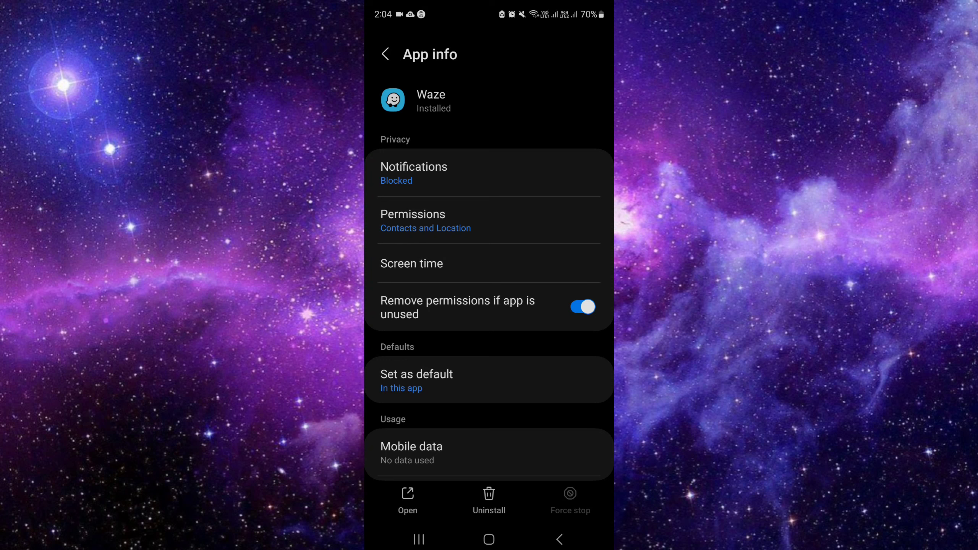
pyautogui.click(489, 499)
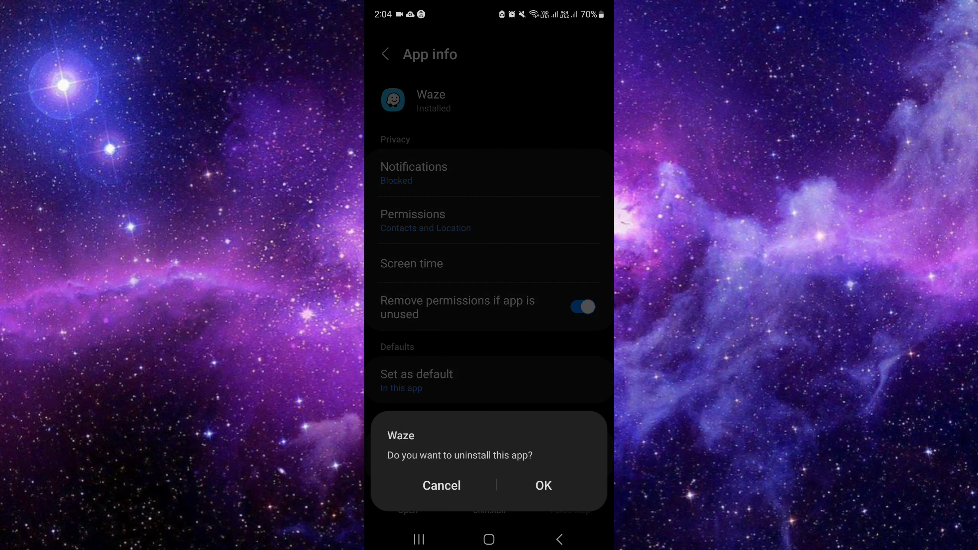